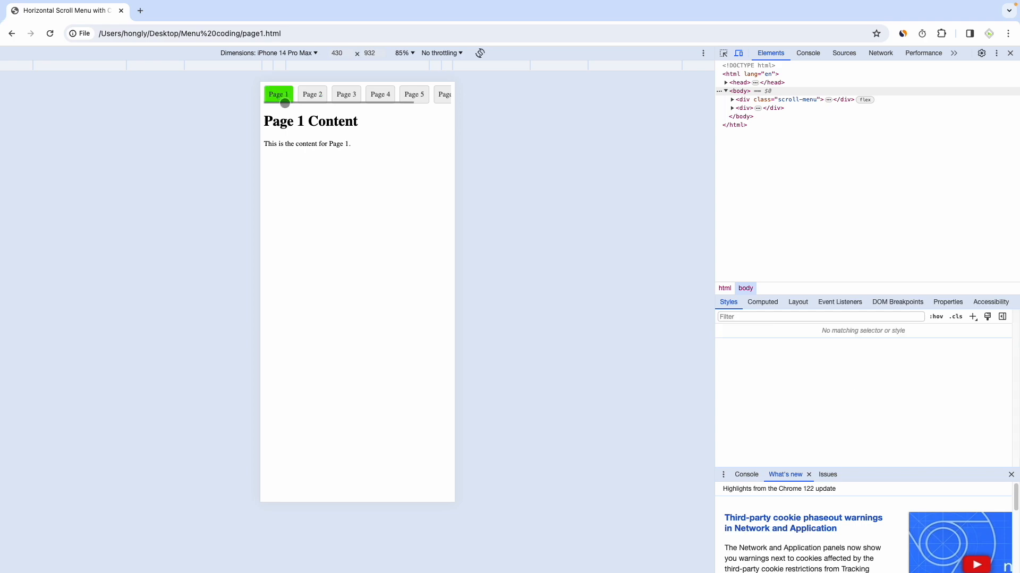
left_click(312, 95)
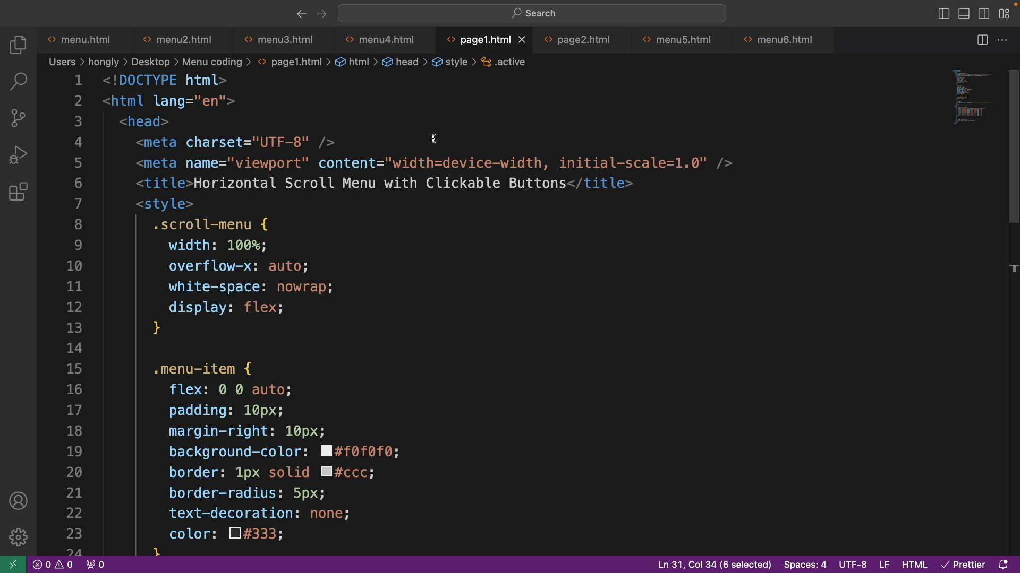
mouse_move(497, 43)
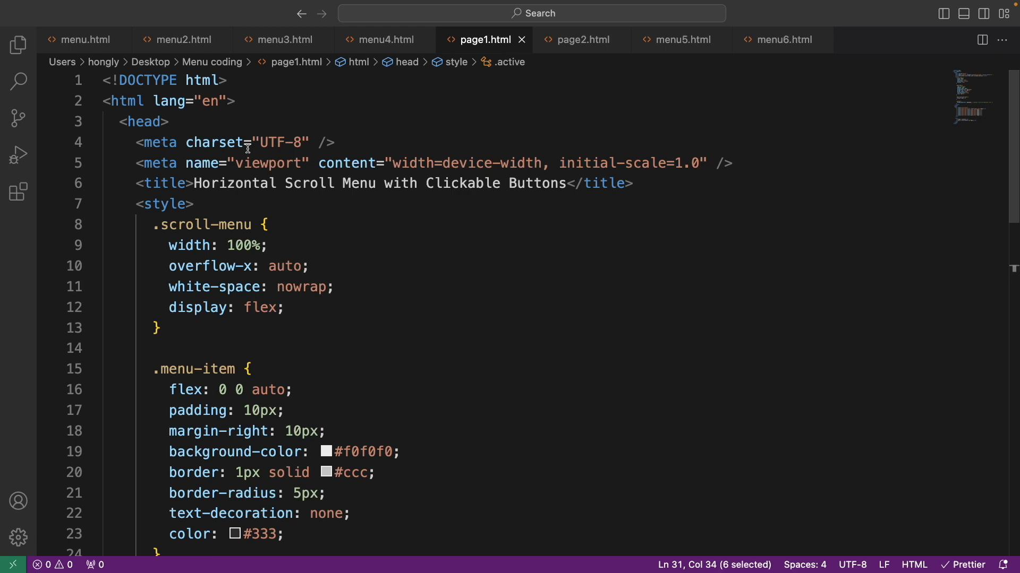
Highlight the .scroll-menu width: 100% and overflow-x rules in page1.html
scroll("down", 3)
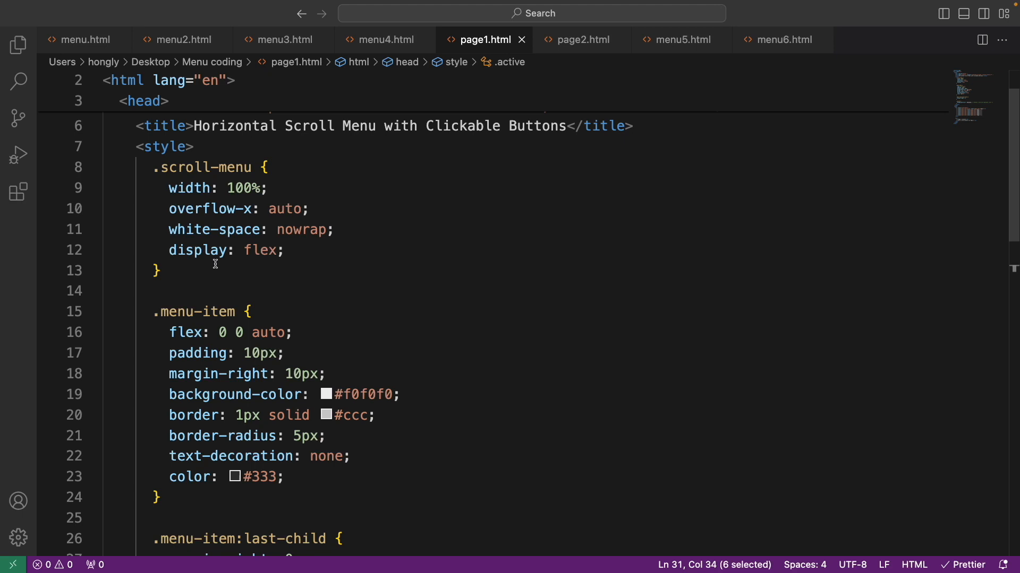
mouse_move(239, 172)
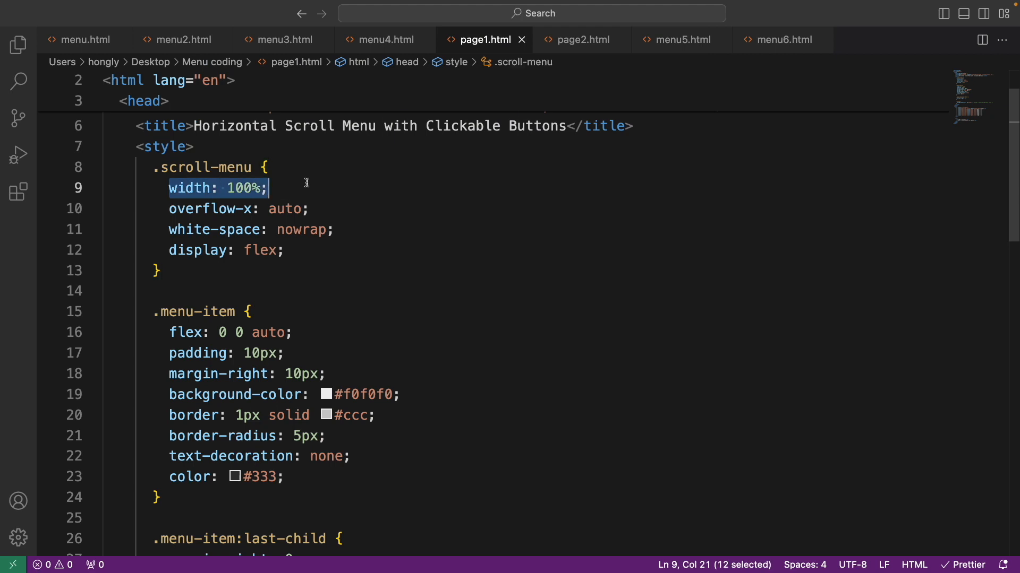
double_click(209, 209)
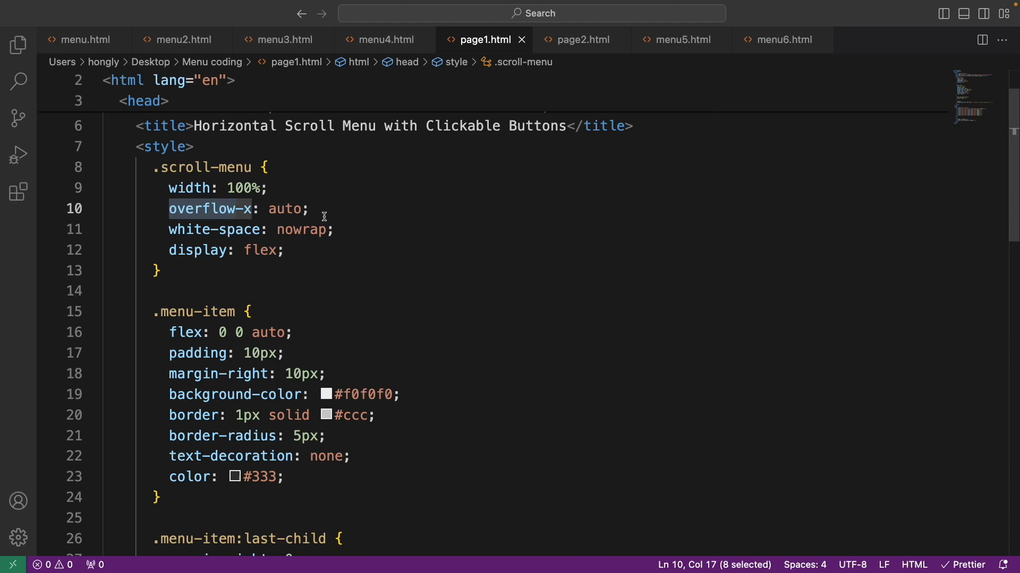
left_click(228, 209)
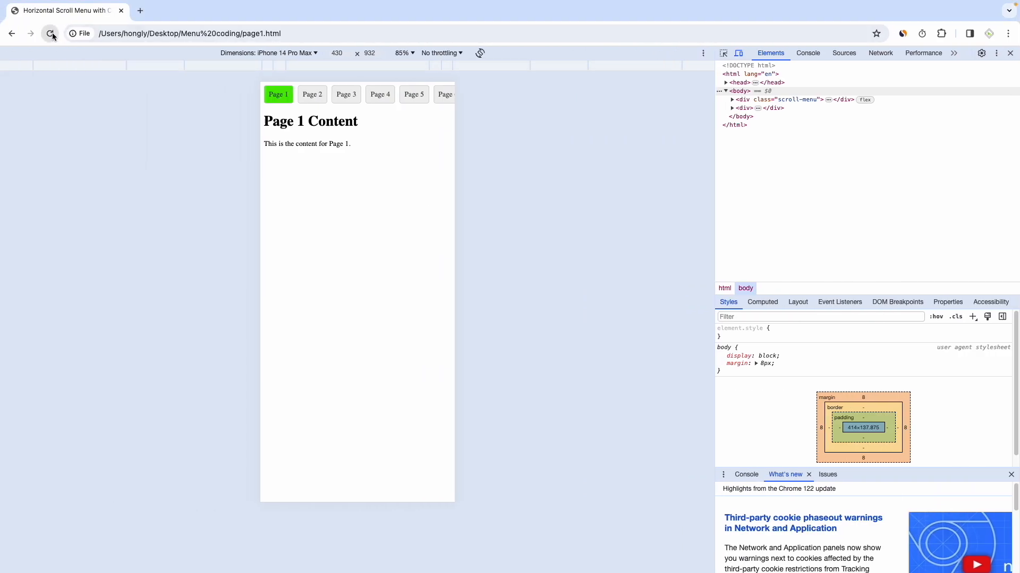
Scroll the preview menu sideways to reveal Page 7 and return to the styles
scroll("right", 3)
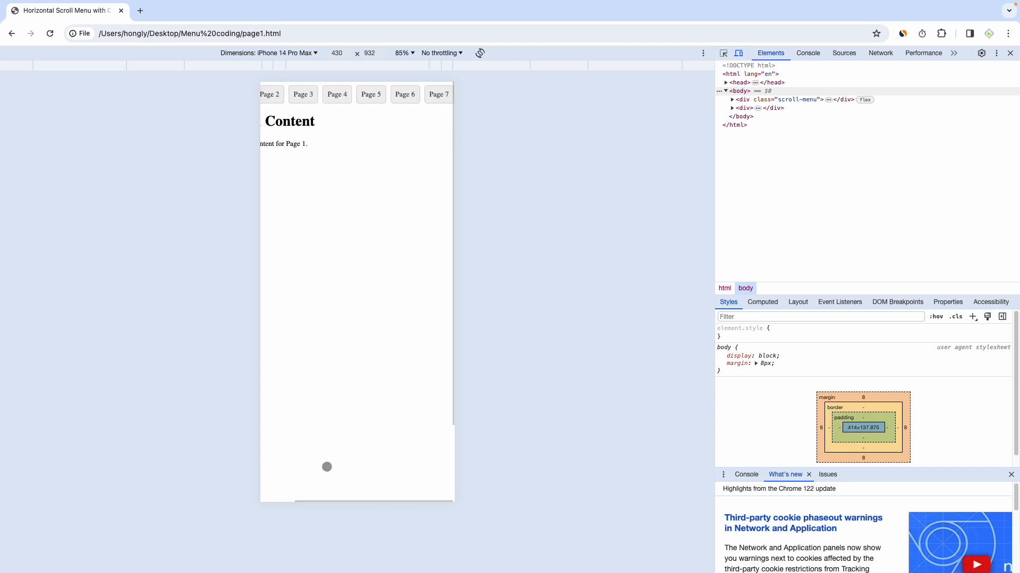
left_click(279, 95)
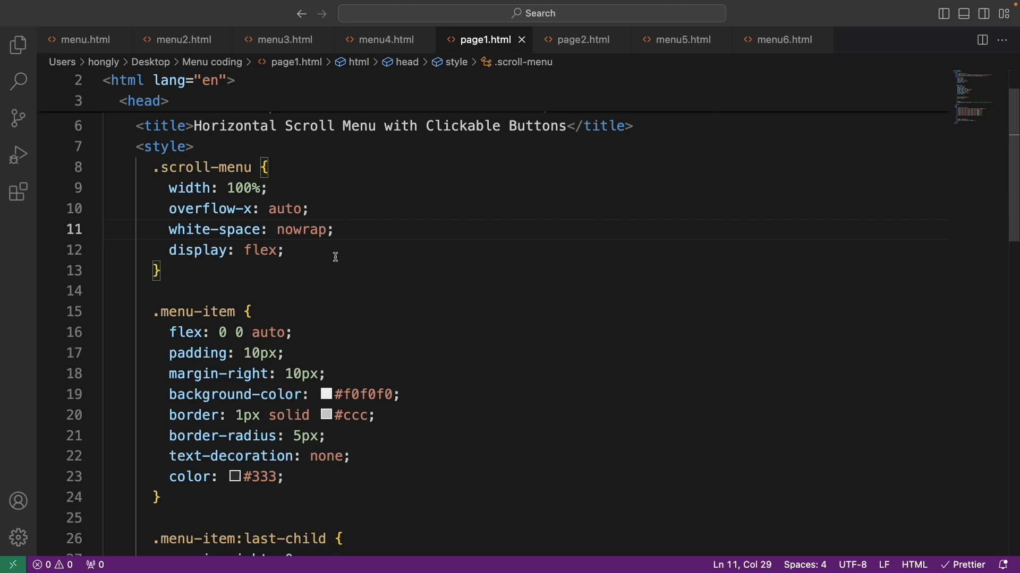
scroll("down", 3)
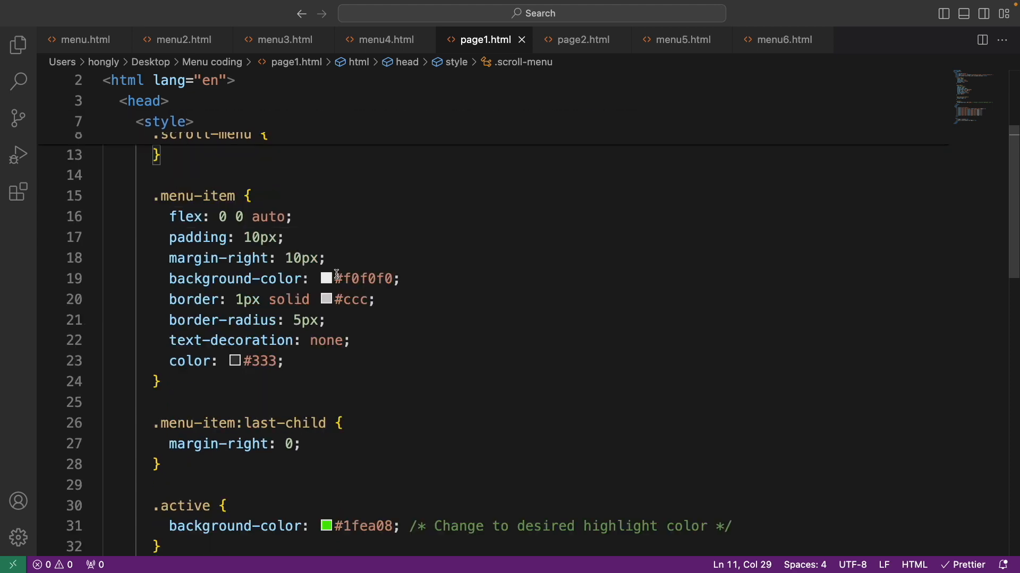
scroll("down", 3)
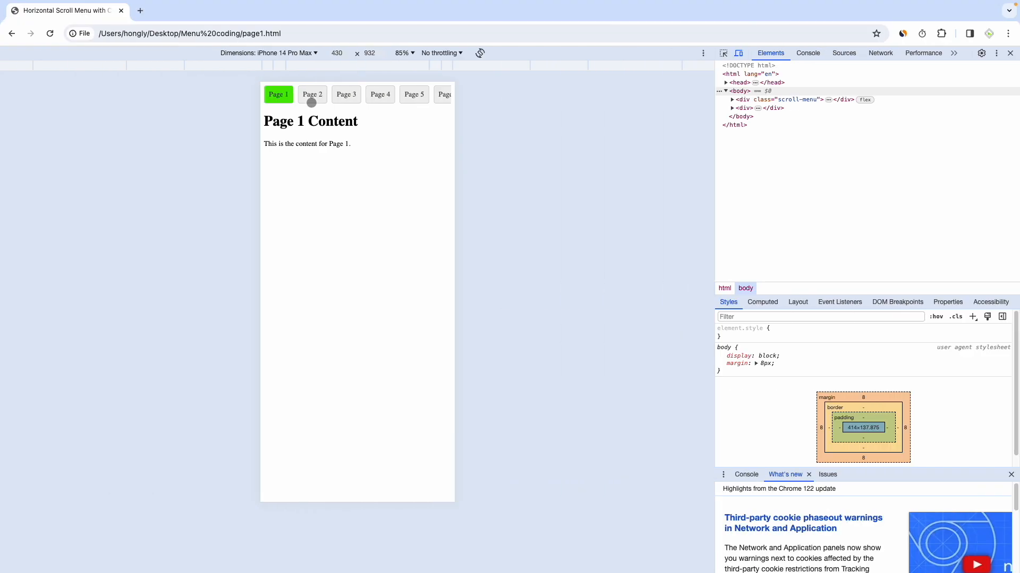
mouse_move(324, 129)
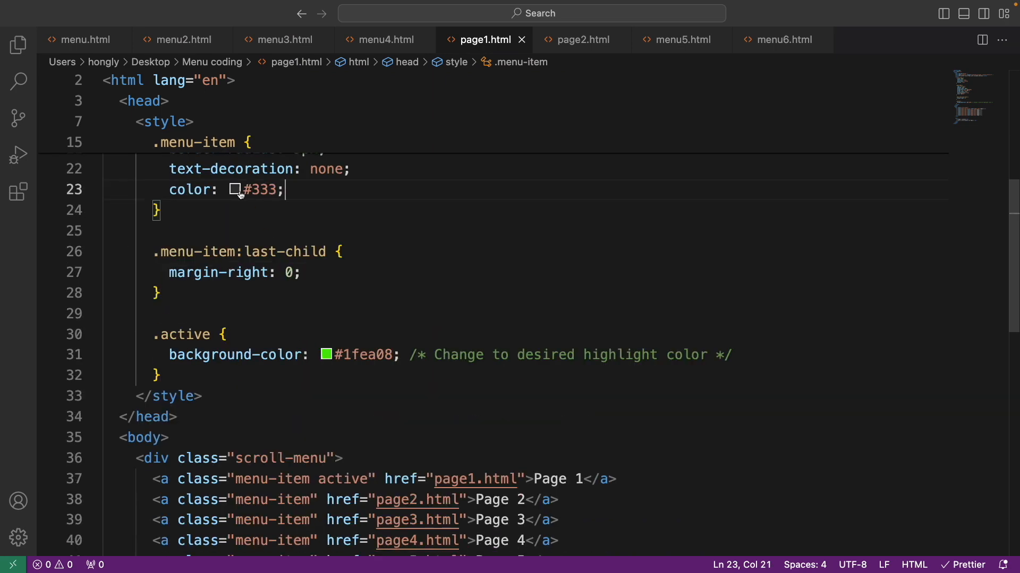
mouse_move(276, 273)
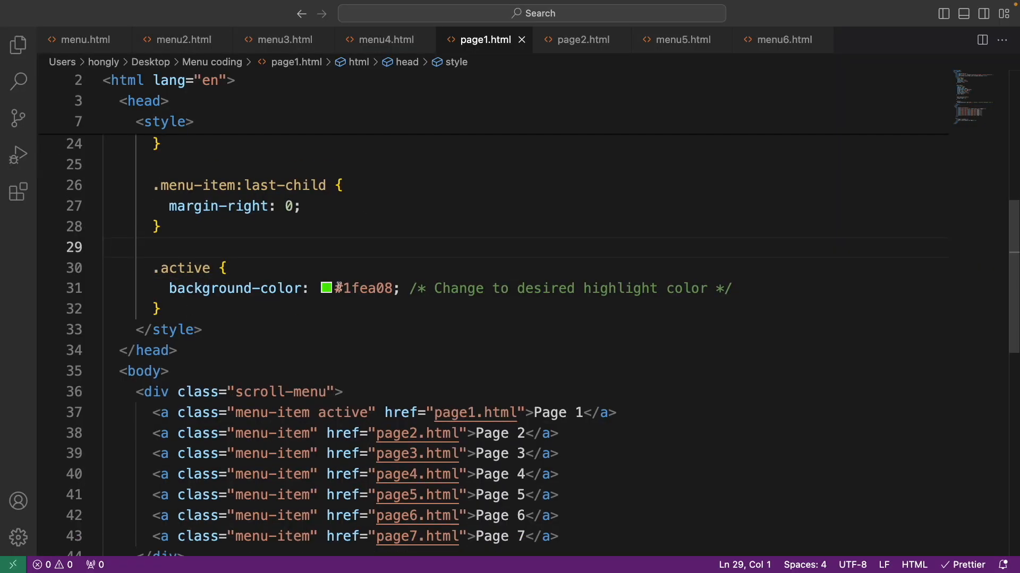
Scroll to the <body> markup with the seven menu-item Page links
scroll("down", 3)
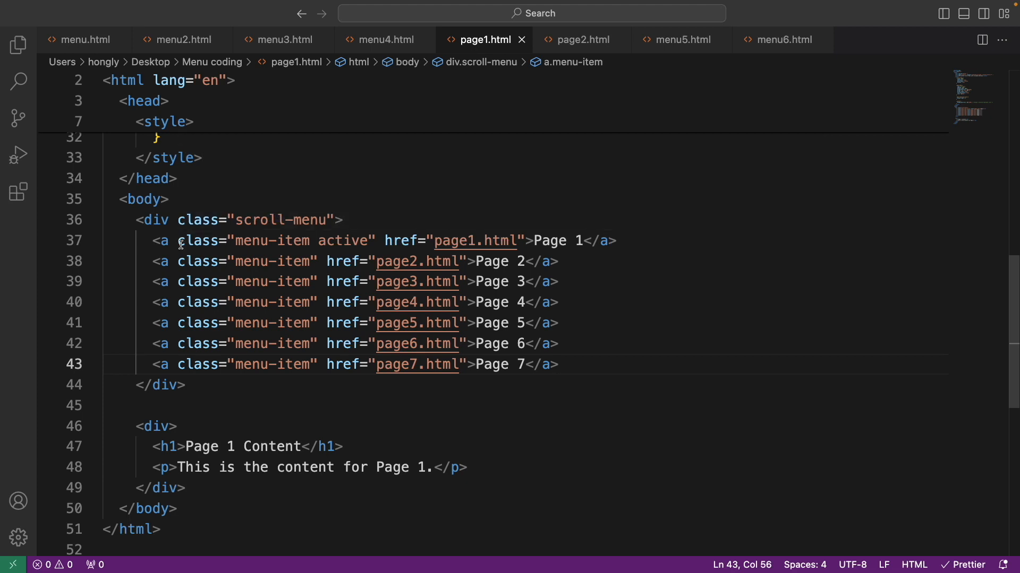
mouse_move(546, 245)
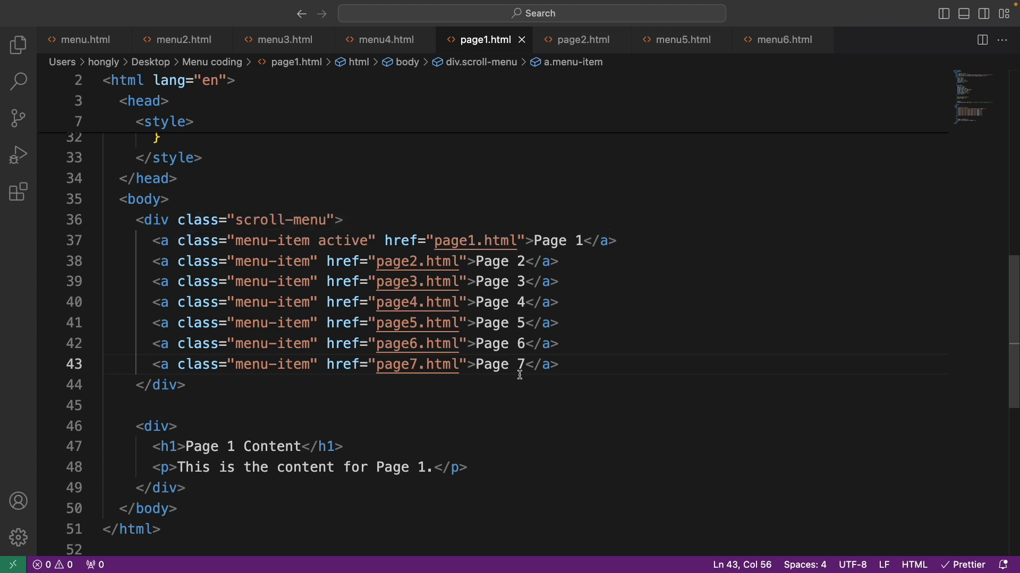
mouse_move(528, 255)
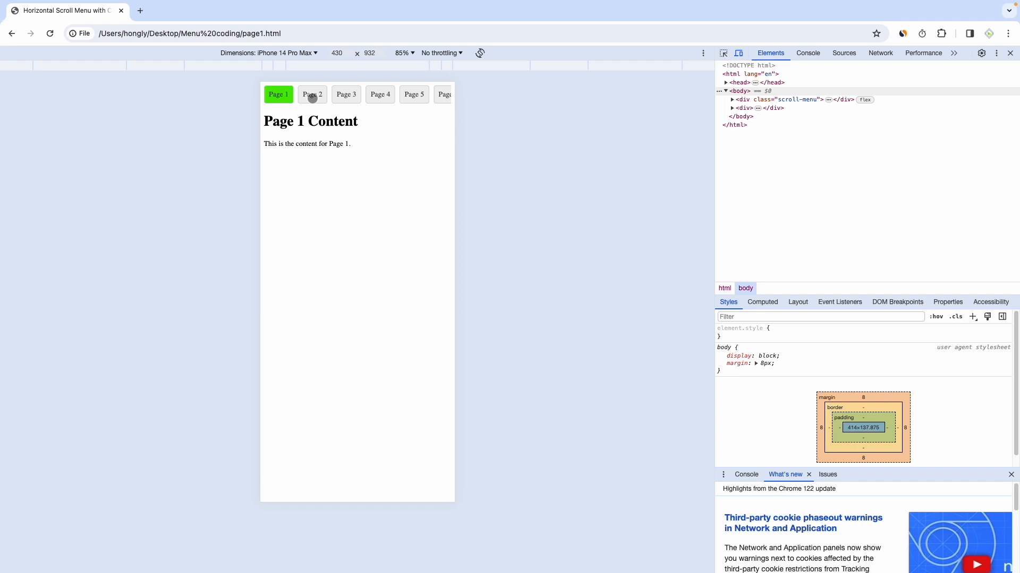
Look over the Page 1 mobile preview before returning to the top of page1.html
left_click(312, 94)
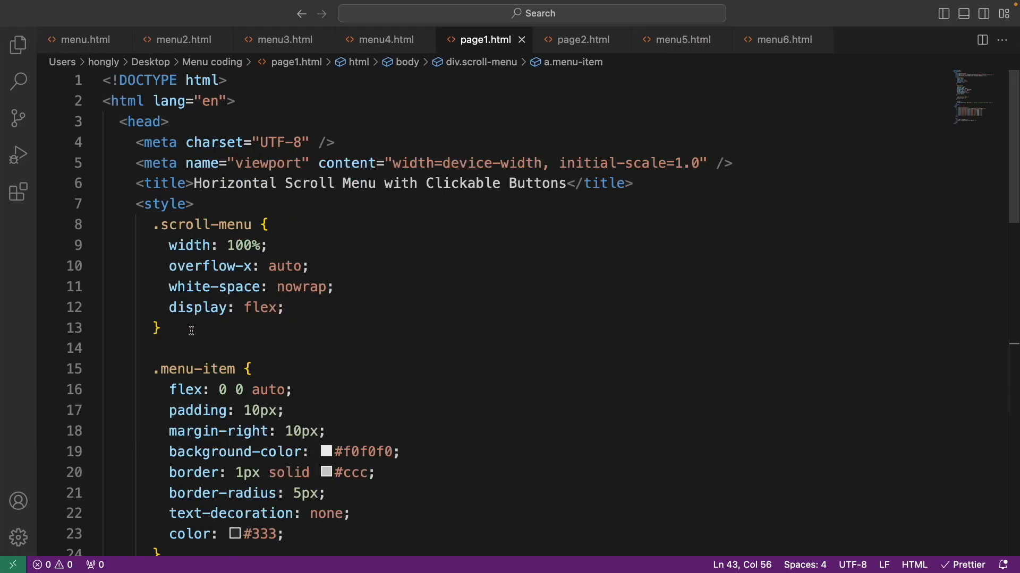
Switch to menu5.html and scroll to its page-content divs and click script
left_click_drag(152, 225, 160, 328)
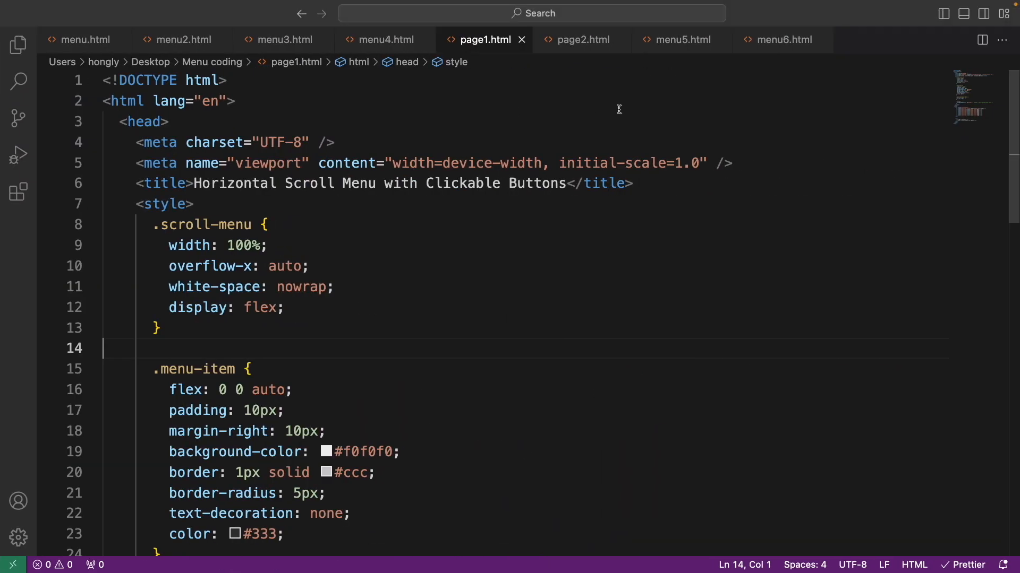
left_click(678, 40)
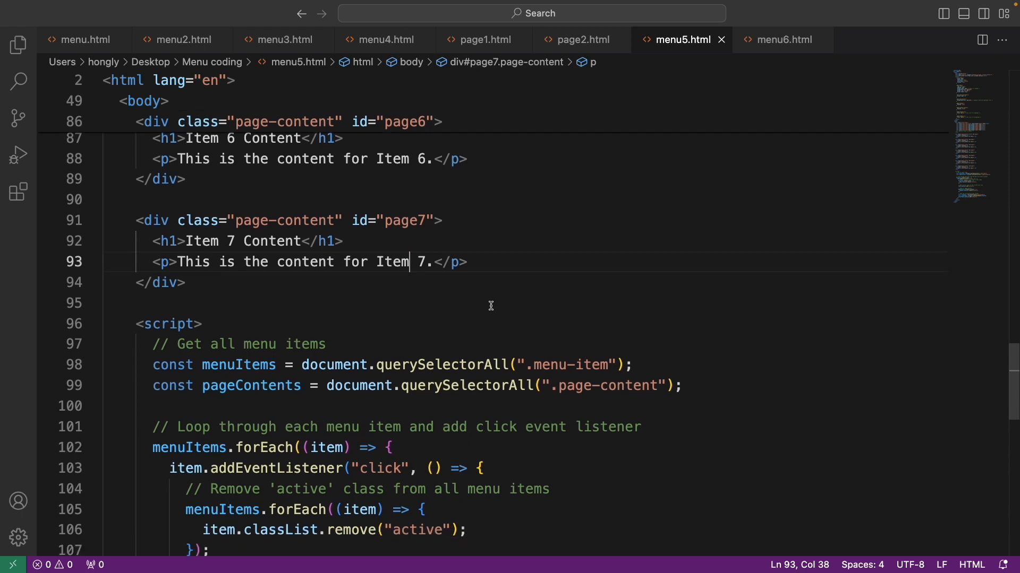
scroll("down", 3)
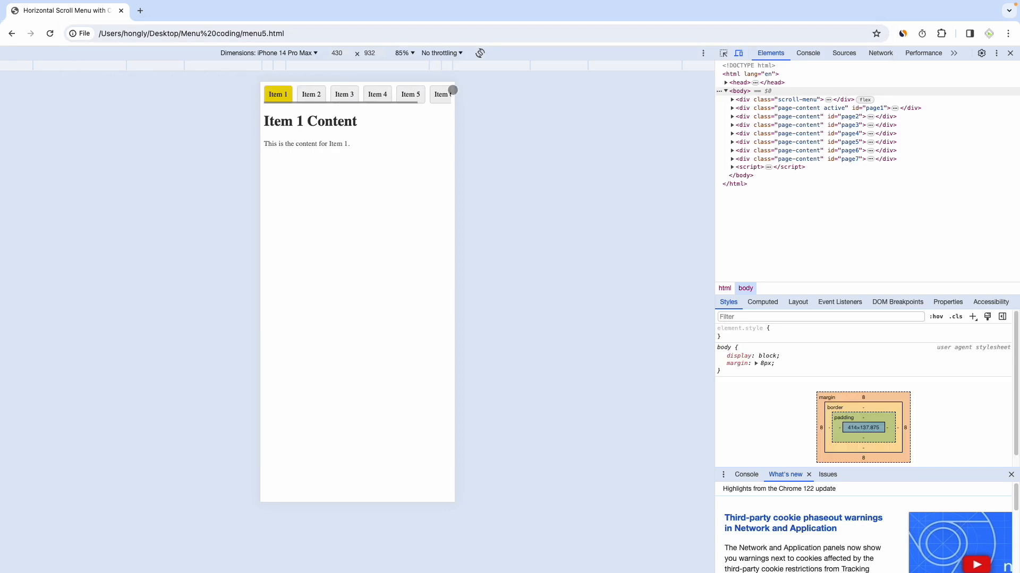
Click through menu5 items in the preview ending on Item 5, then view menu6.html's lazy-load script
left_click(312, 94)
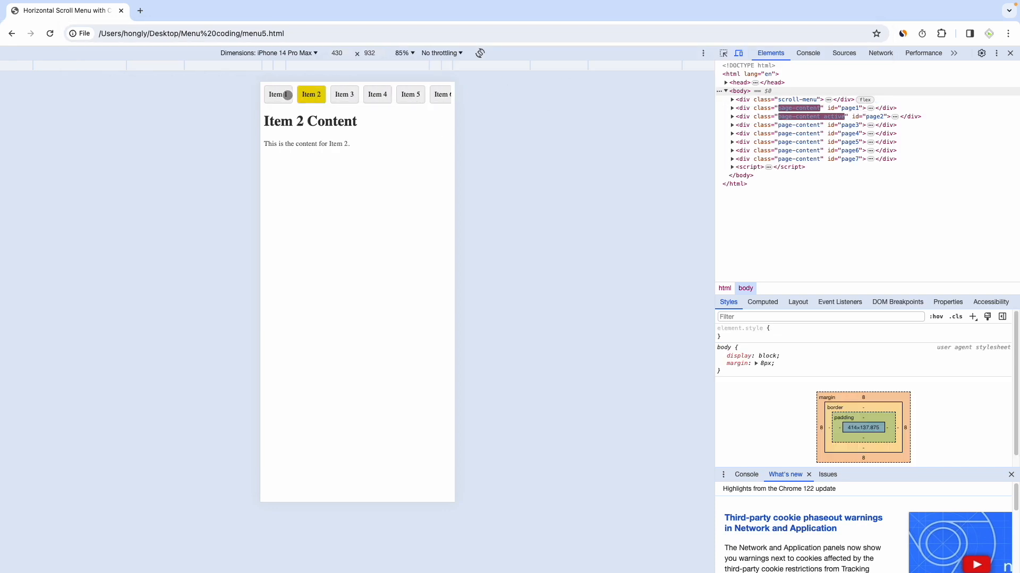
left_click(277, 94)
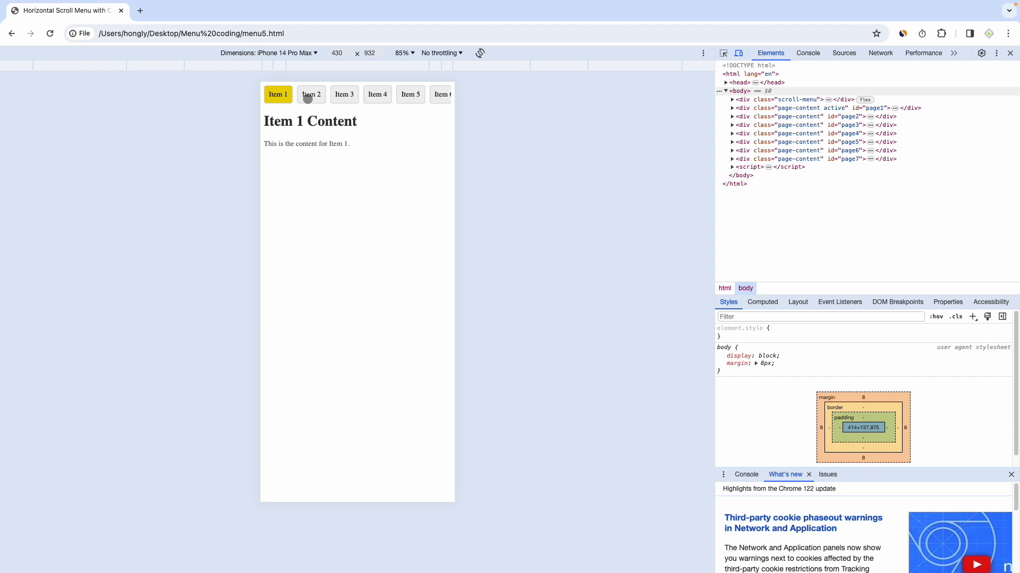
left_click(410, 95)
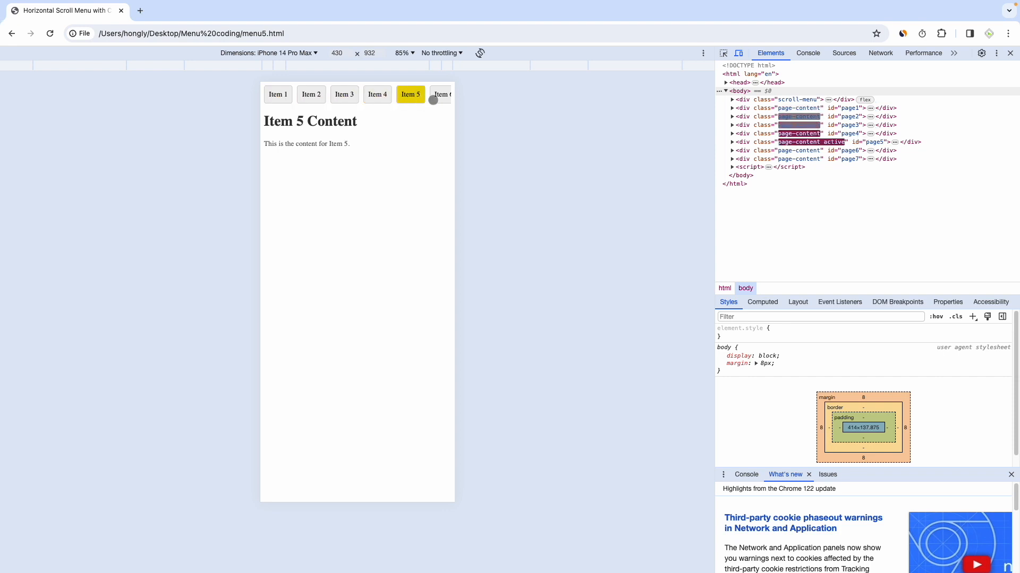
left_click(277, 95)
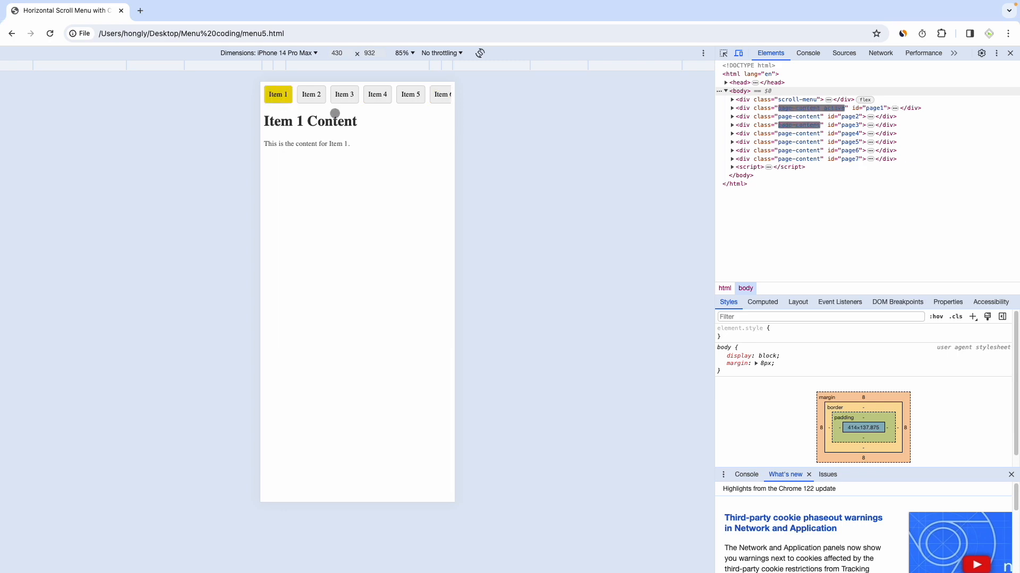
left_click(344, 95)
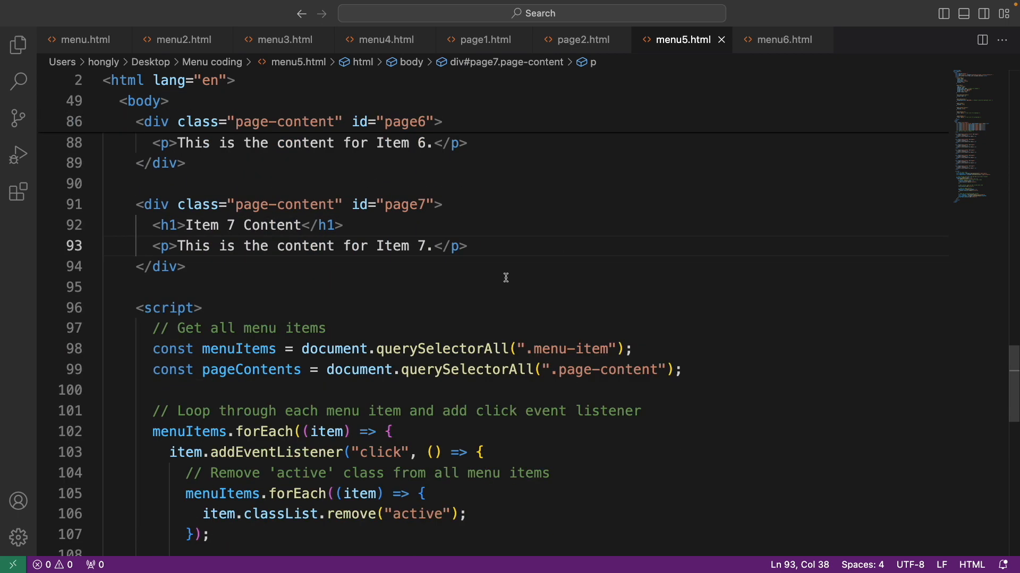
left_click(780, 39)
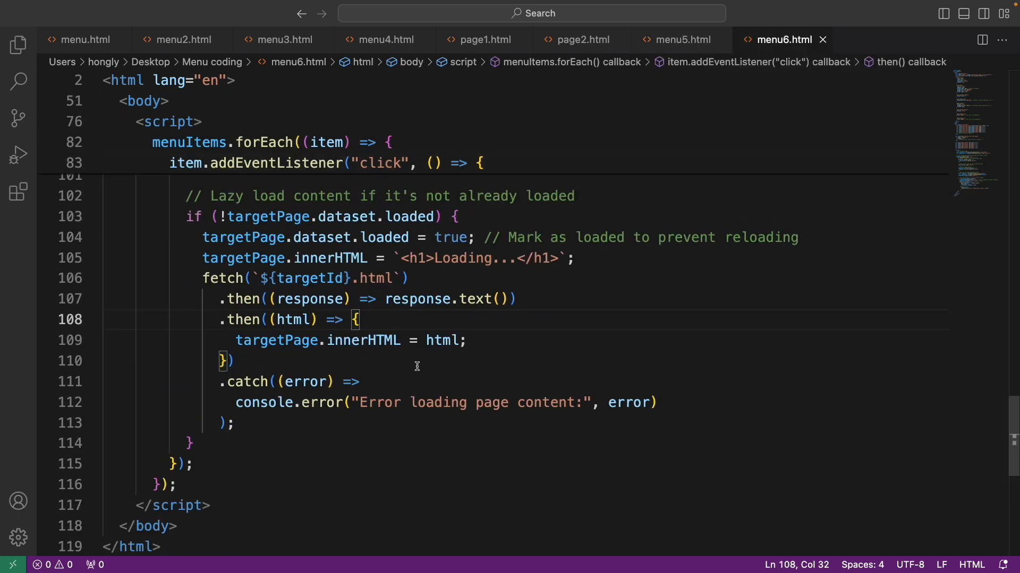
mouse_move(376, 199)
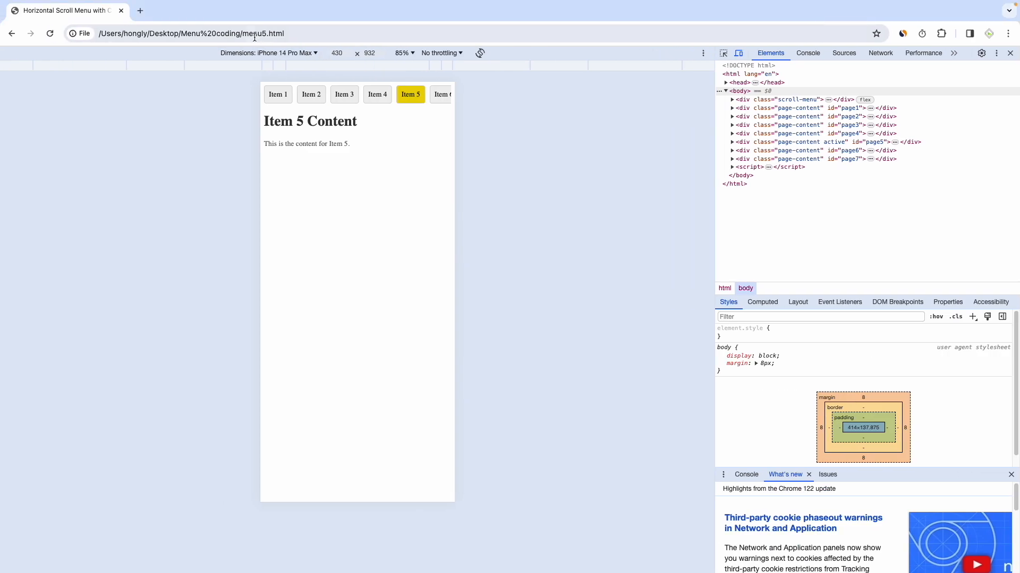
Load menu6.html in the preview and try Page 3, Page 6 and another button, which stay at Loading..
left_click(191, 33)
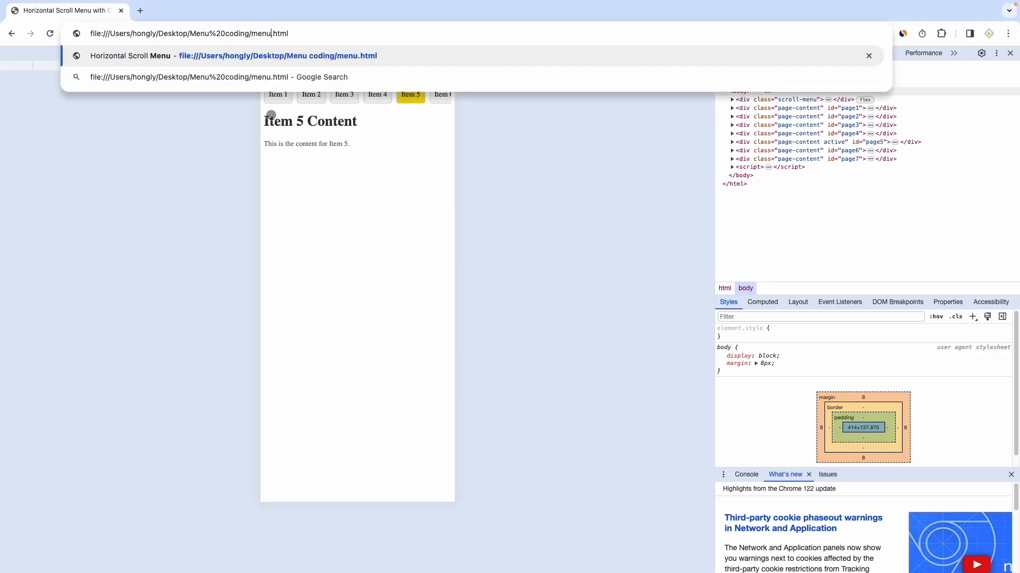
key("Enter")
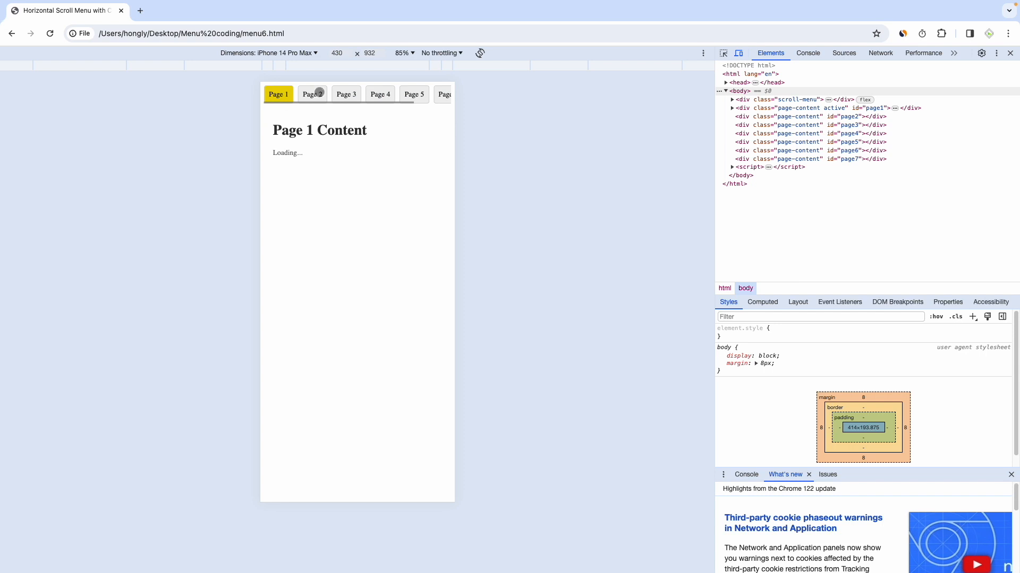
left_click(346, 95)
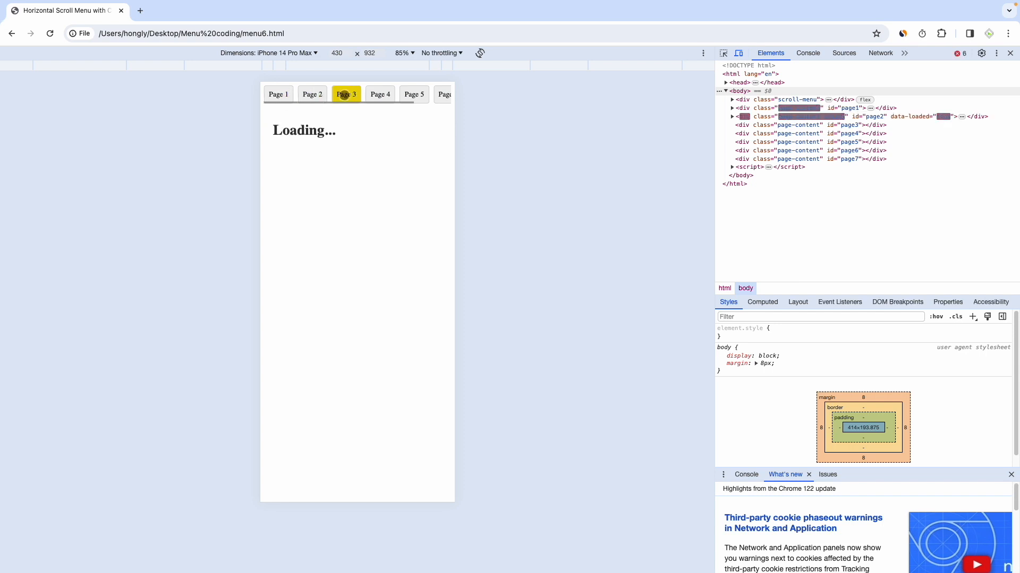
left_click(444, 94)
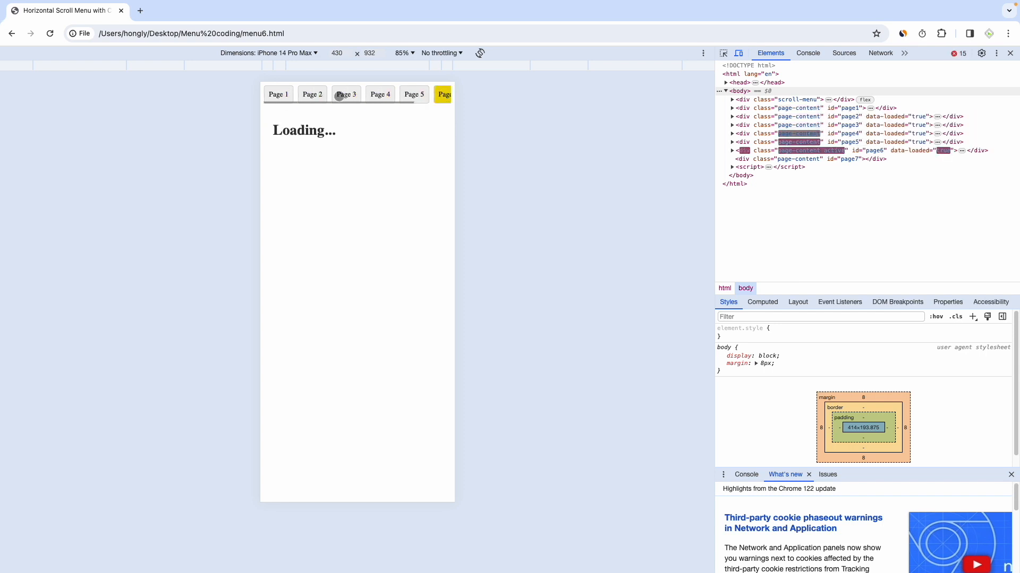
left_click(277, 94)
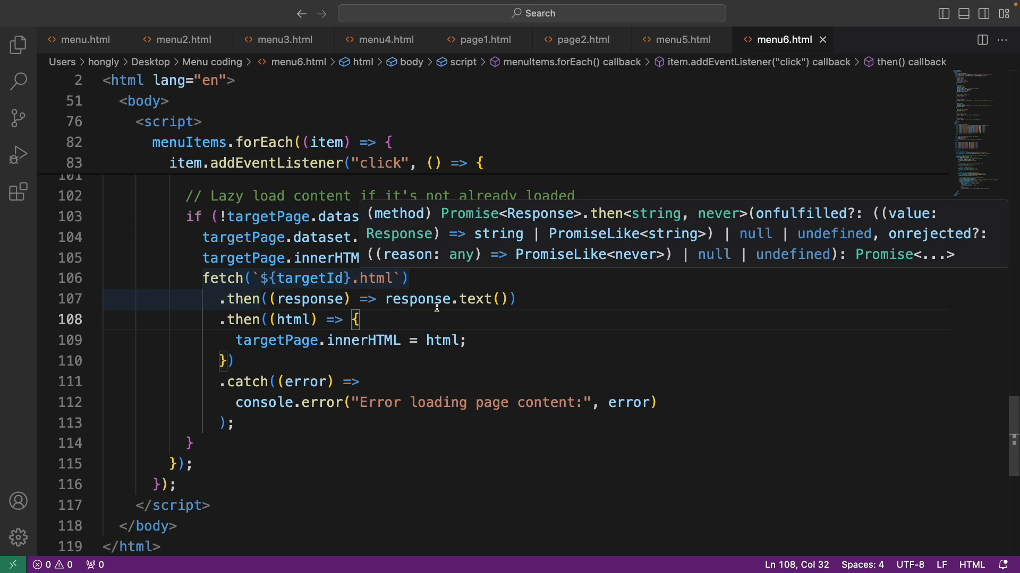
mouse_move(443, 340)
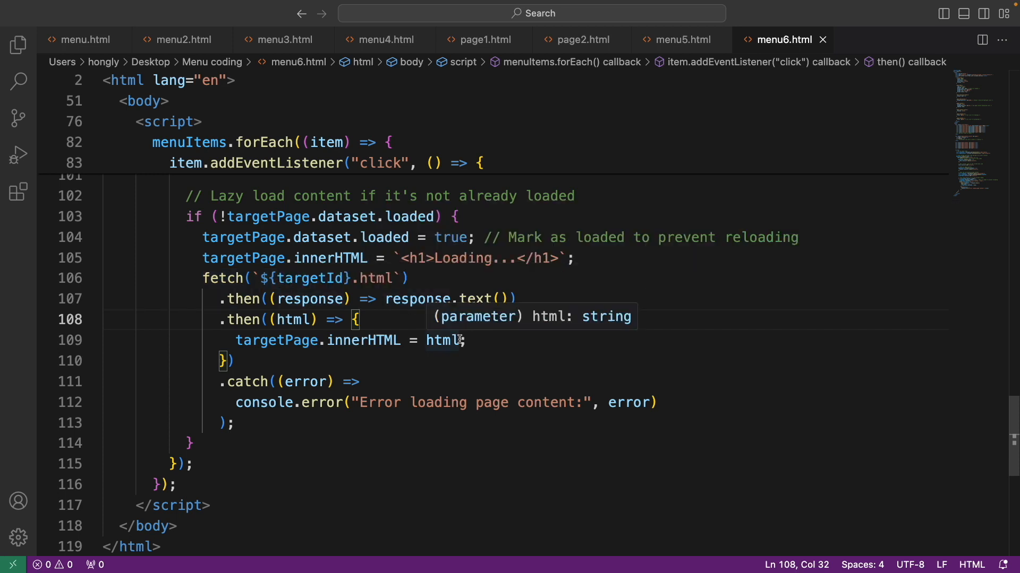
mouse_move(224, 278)
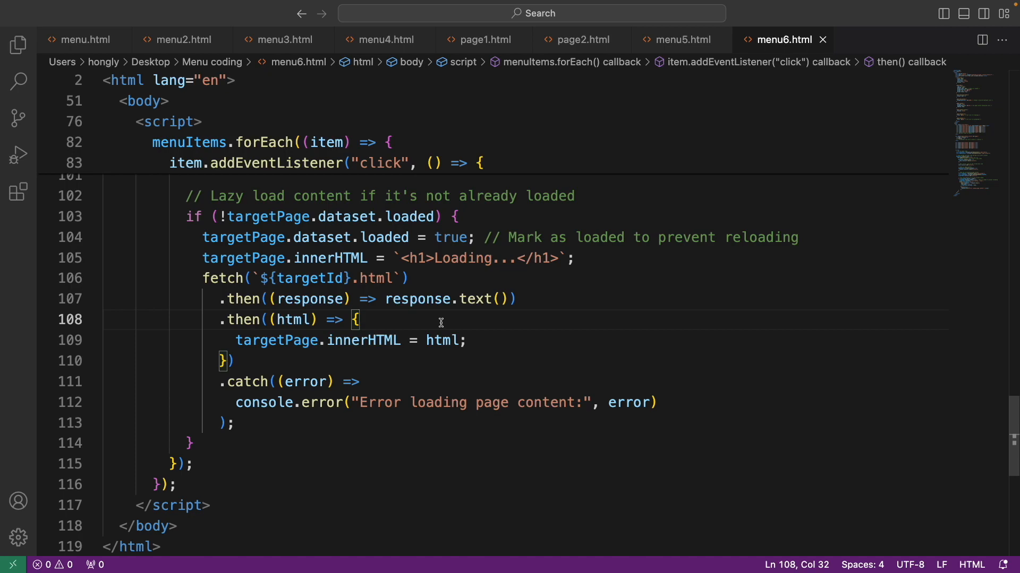
mouse_move(407, 331)
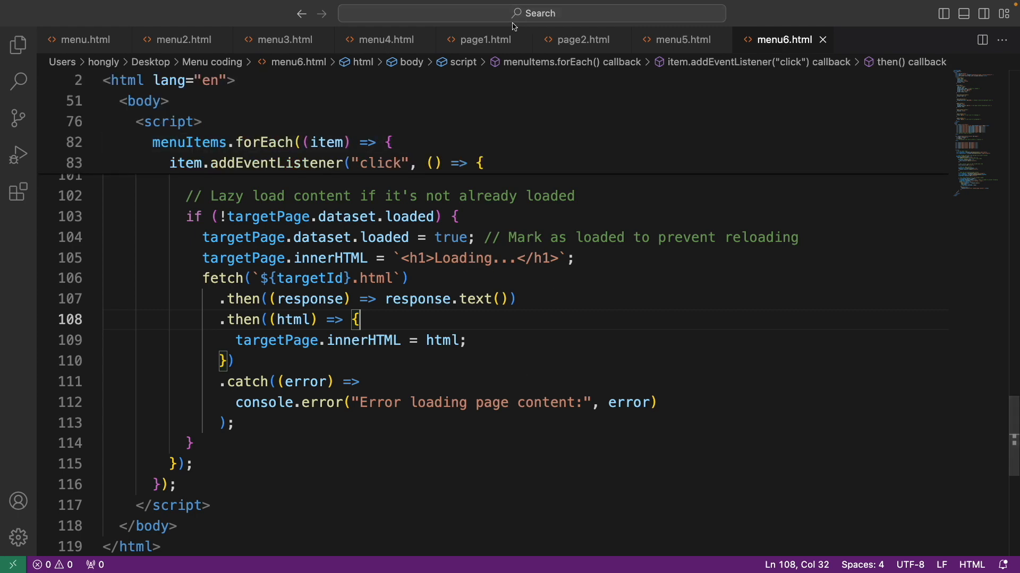
Switch to the page1.html tab with its page1–page7 scroll-menu links
left_click(485, 39)
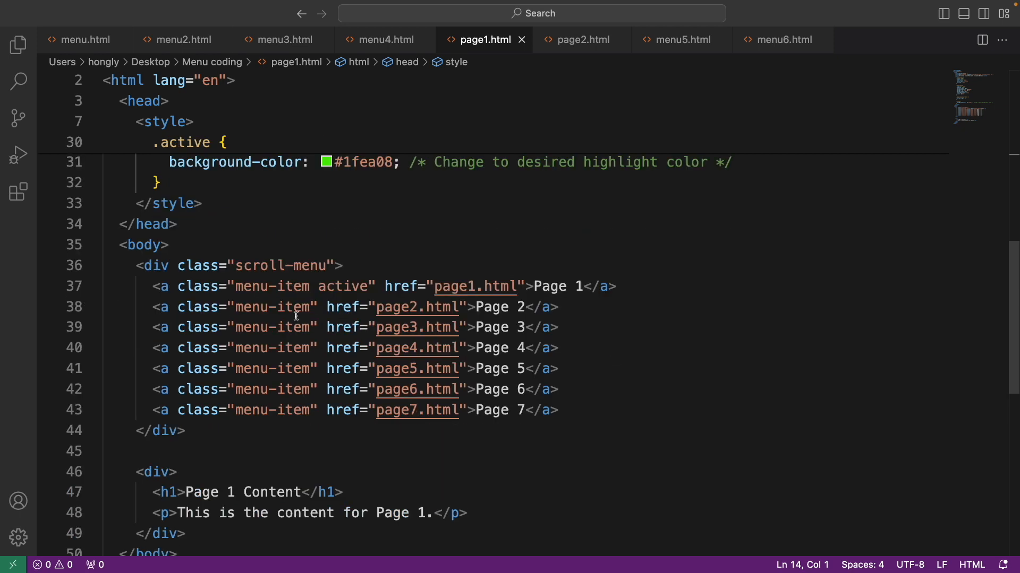
mouse_move(428, 329)
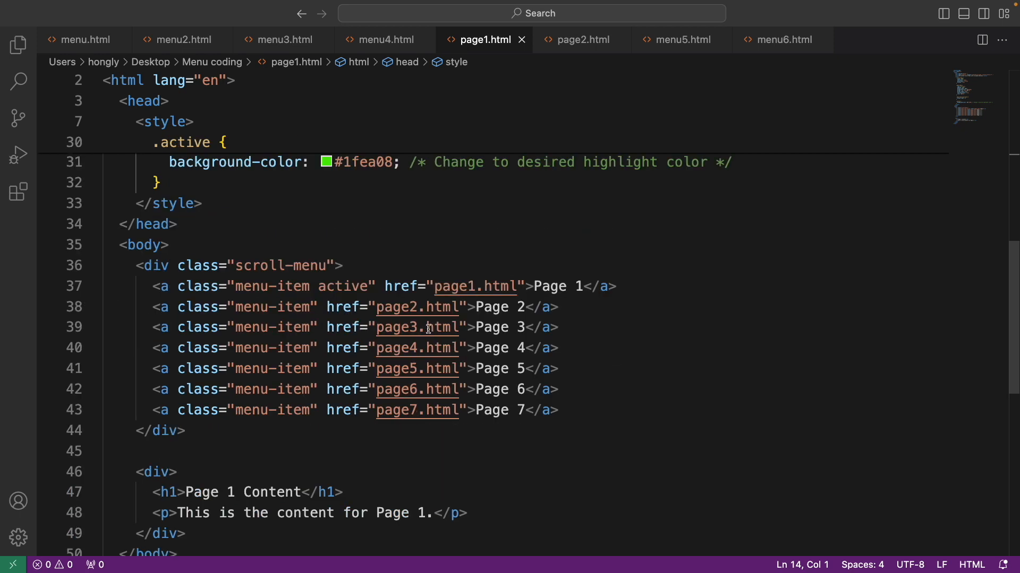
mouse_move(418, 327)
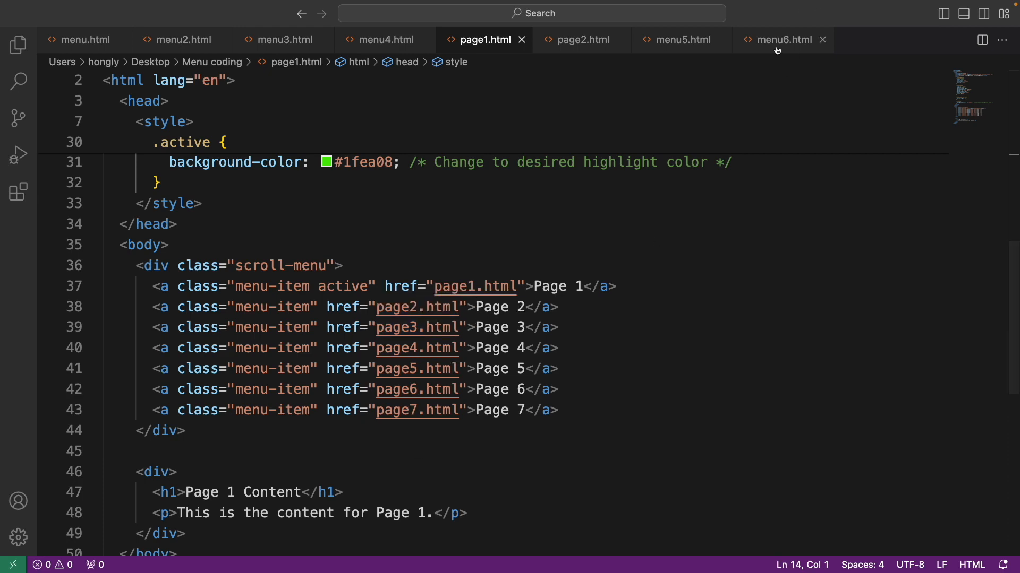
left_click(783, 39)
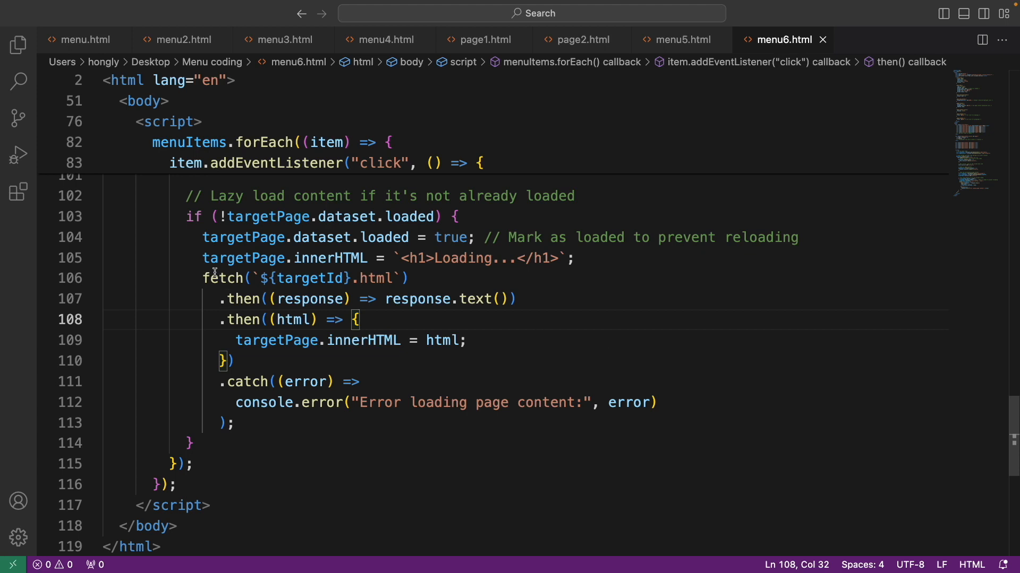
mouse_move(657, 163)
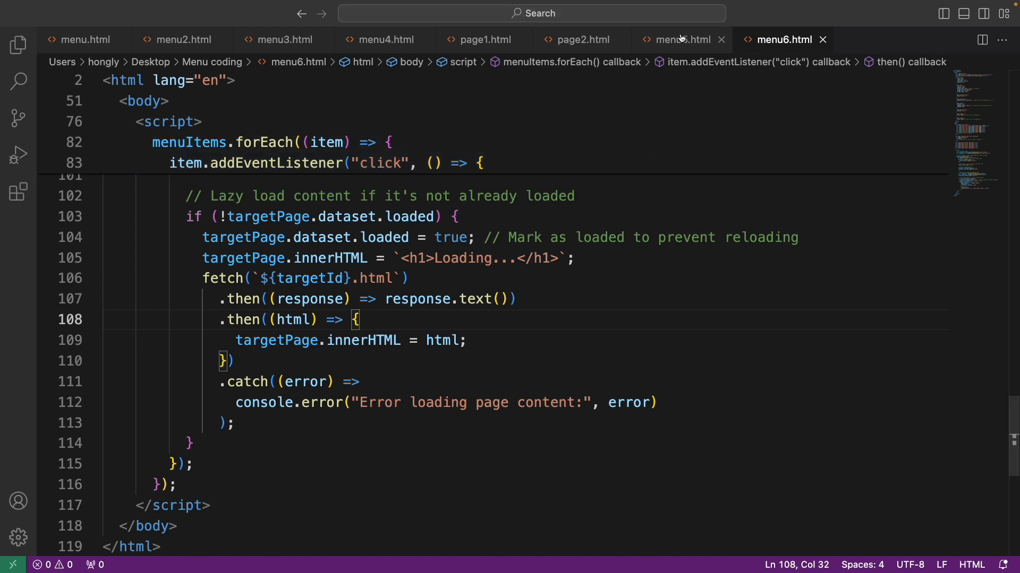
left_click(679, 39)
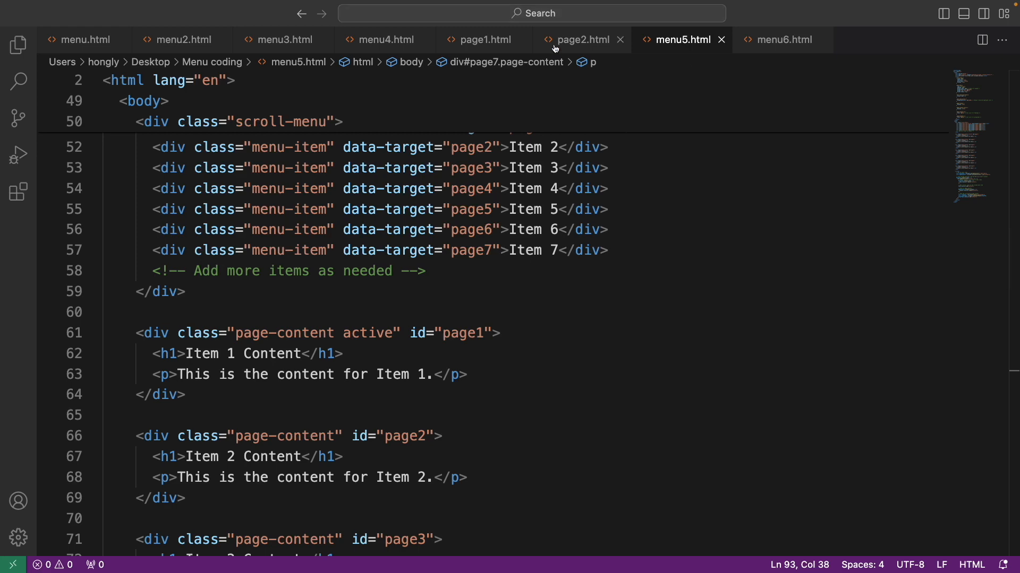
left_click(484, 39)
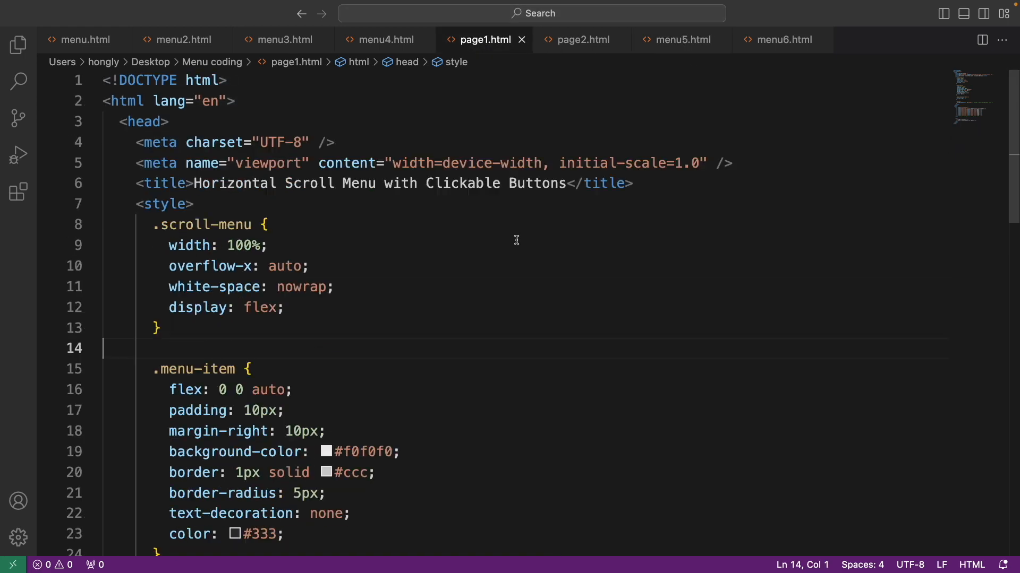
mouse_move(172, 343)
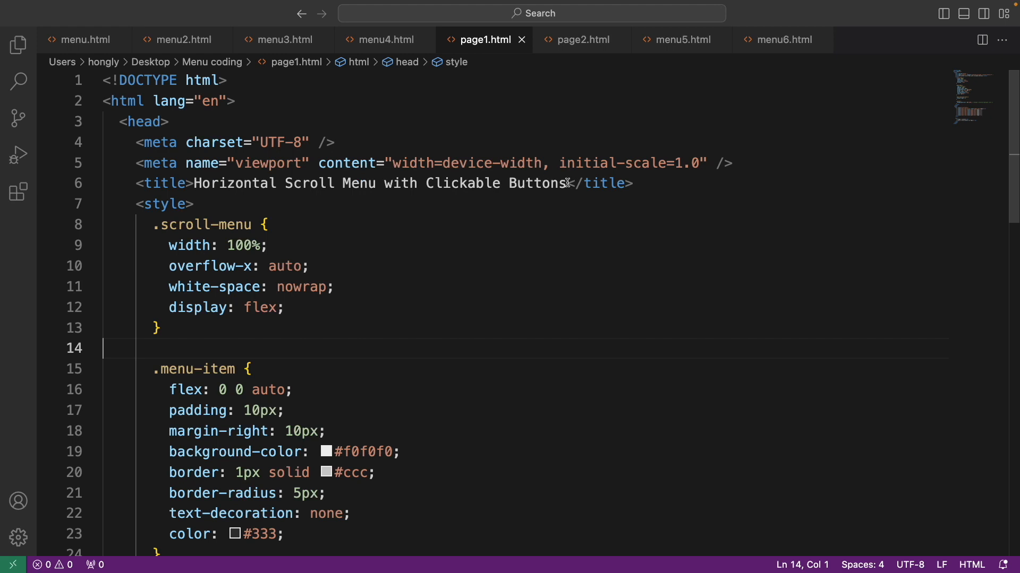
mouse_move(539, 243)
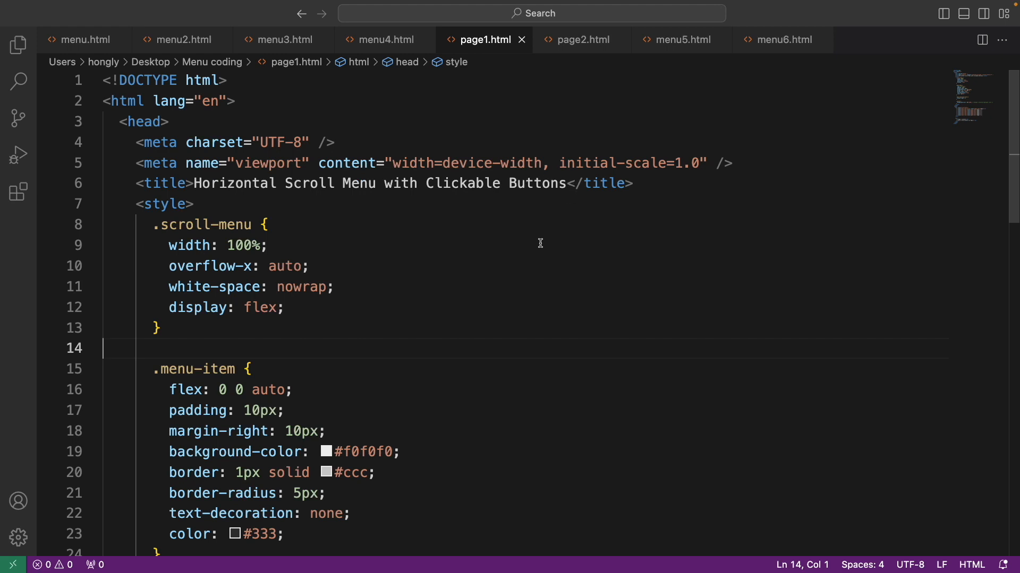
mouse_move(542, 238)
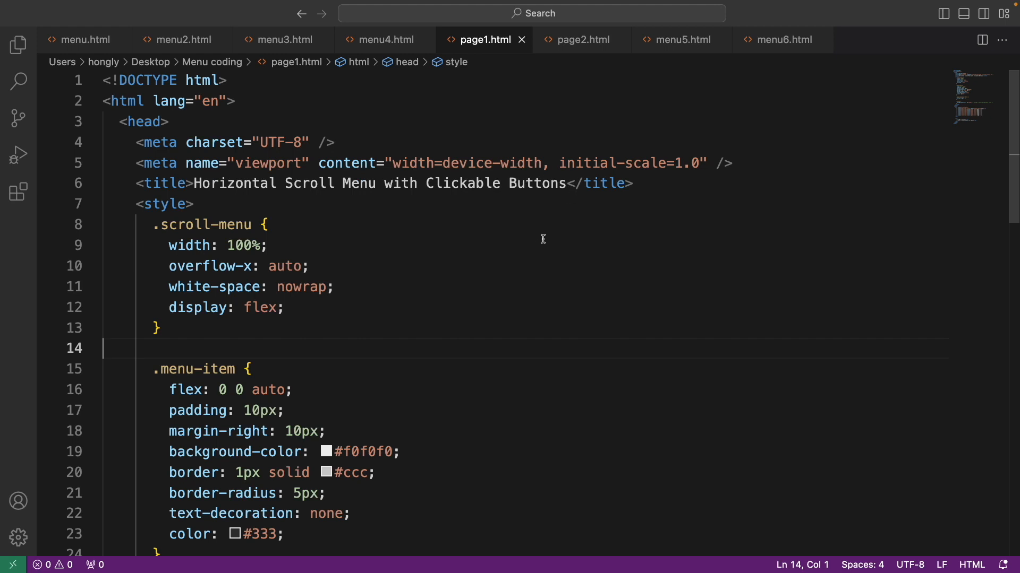